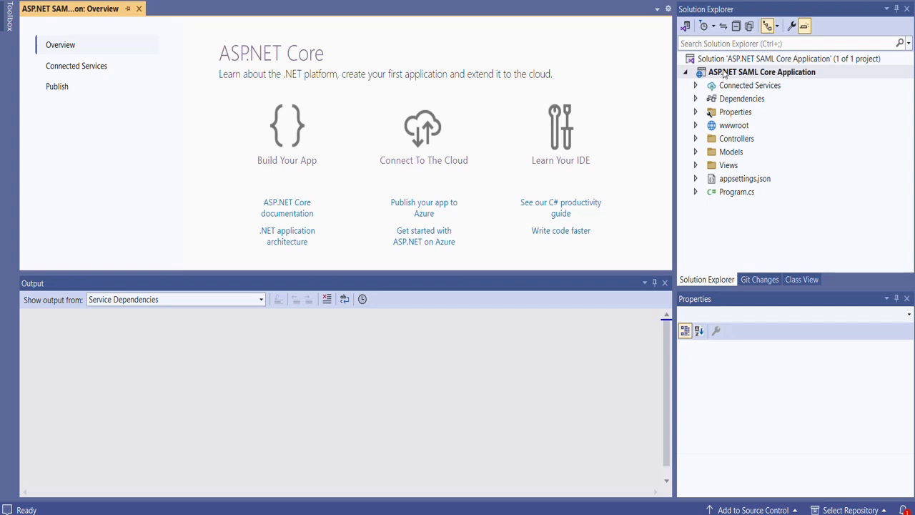
- Install the miniOrange.SAML.SSO NuGet package into the project via Manage NuGet Packages
right_click(761, 71)
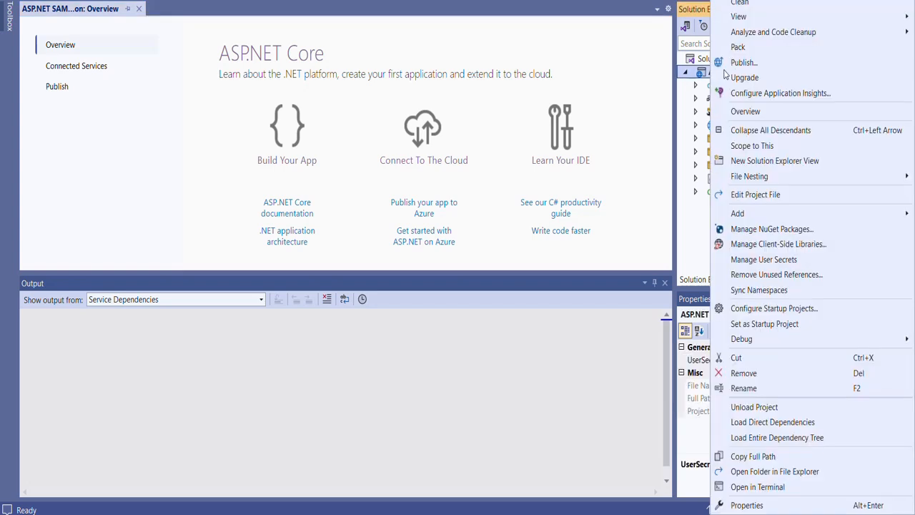
mouse_move(772, 229)
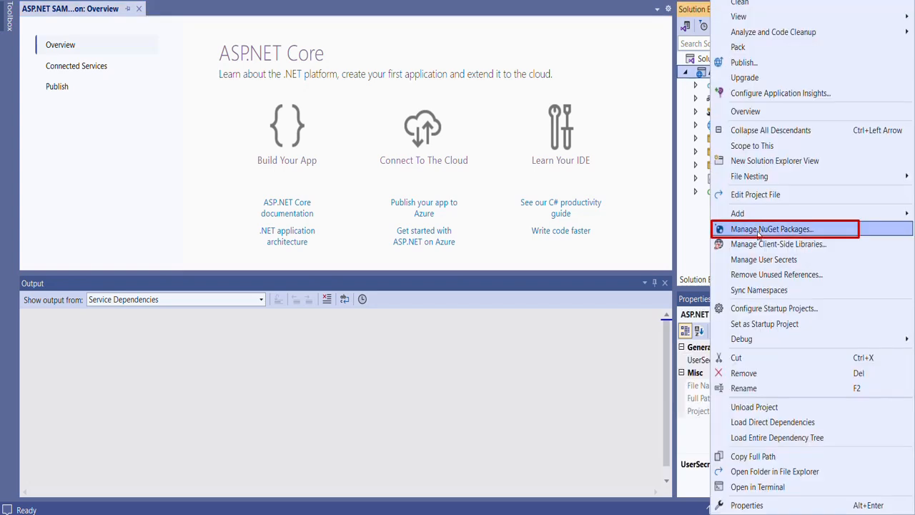
click(770, 229)
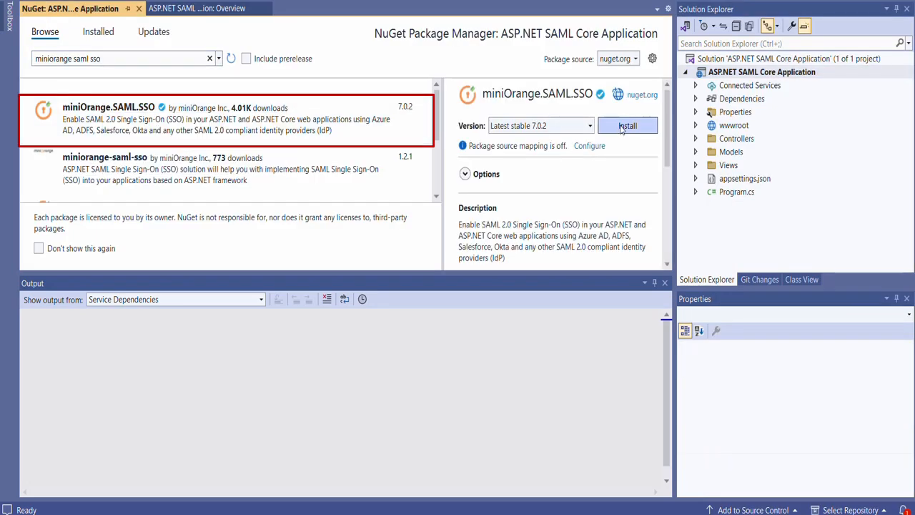
click(626, 125)
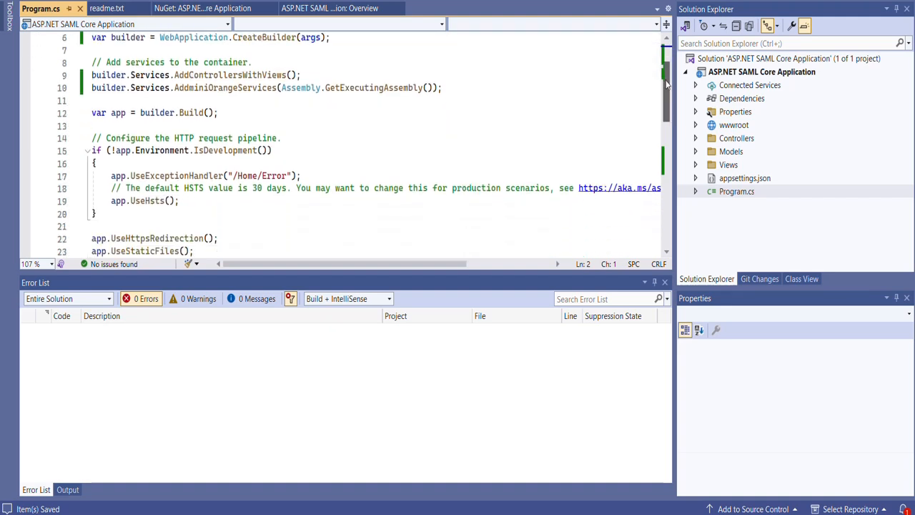
- Review the miniOrange service and middleware registration in Program.cs, then run the app over https
scroll(down, 3)
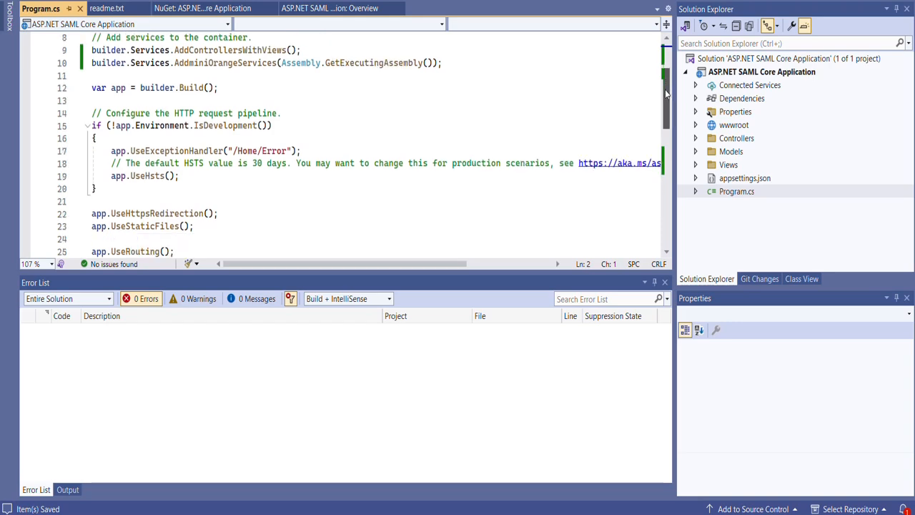
scroll(down, 3)
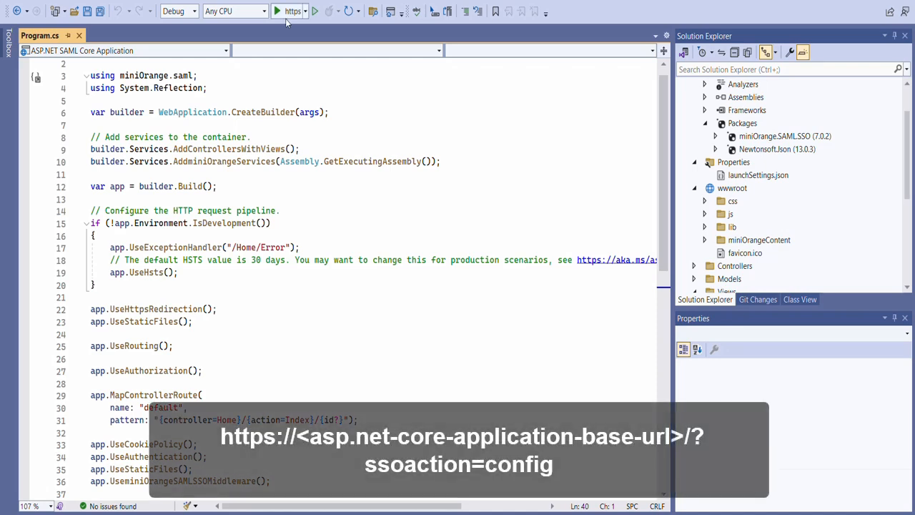
click(314, 11)
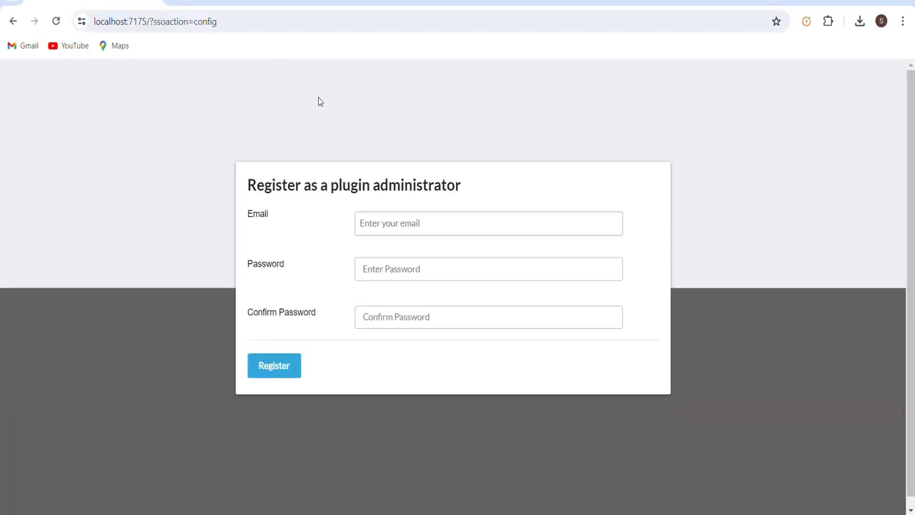
mouse_move(397, 223)
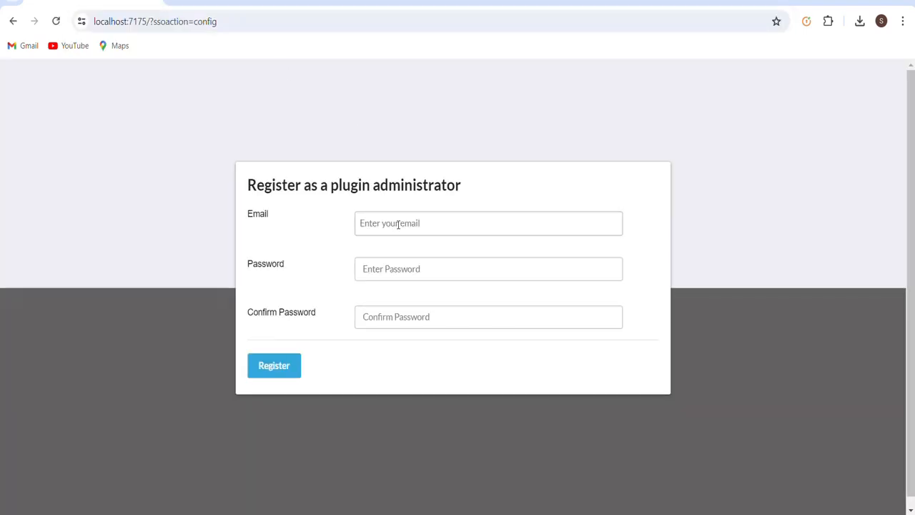
- Fill the email and password fields and register as plugin administrator
click(489, 268)
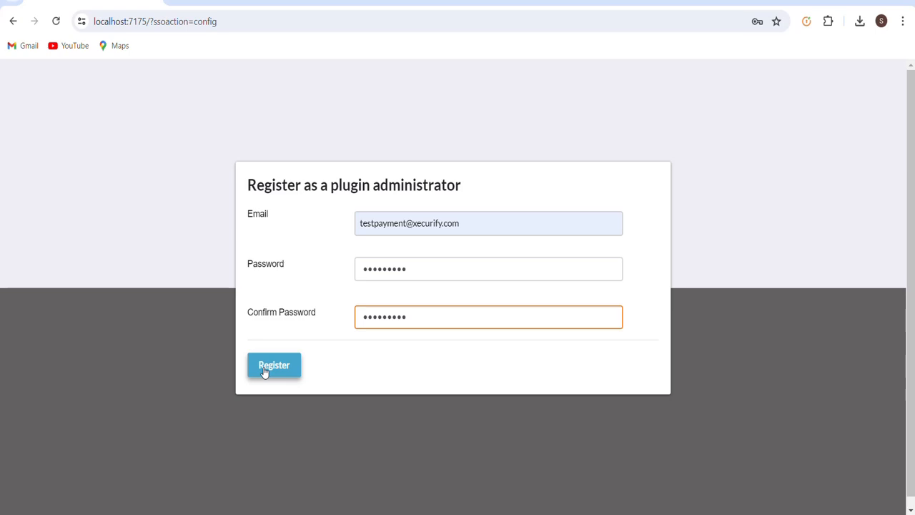
click(273, 365)
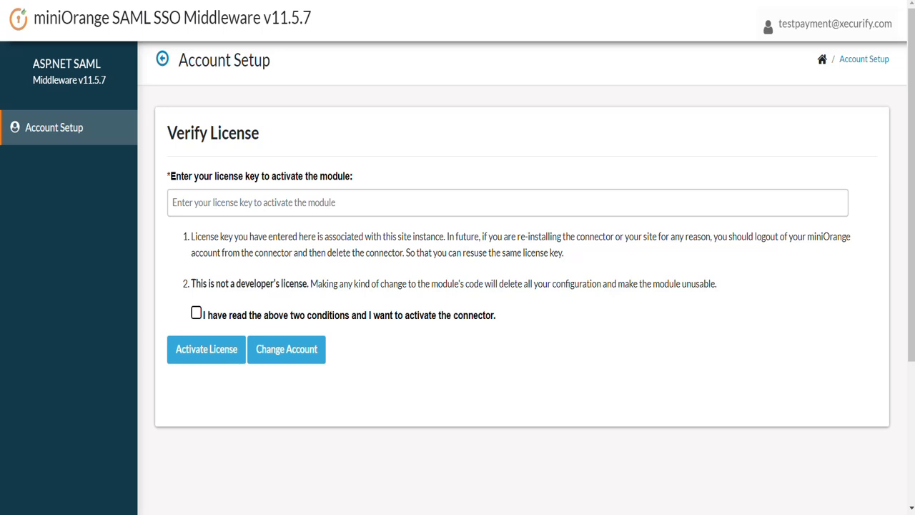
mouse_move(674, 465)
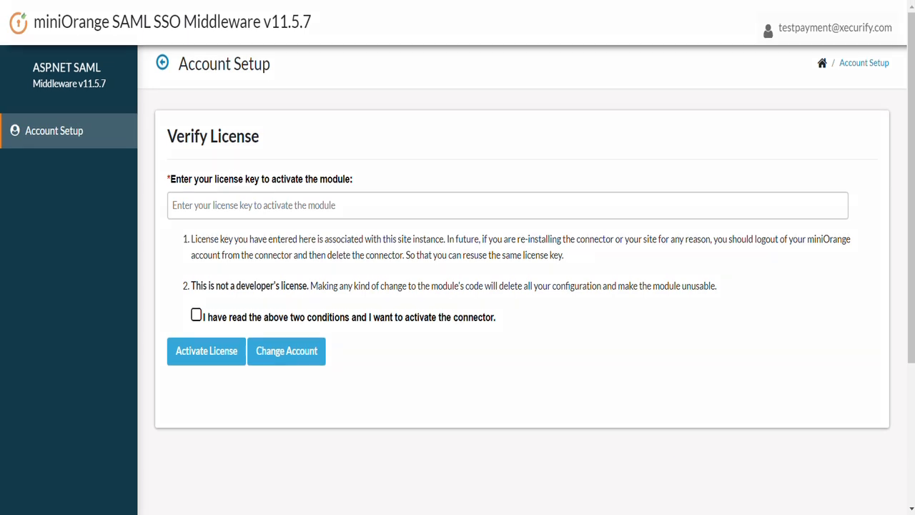
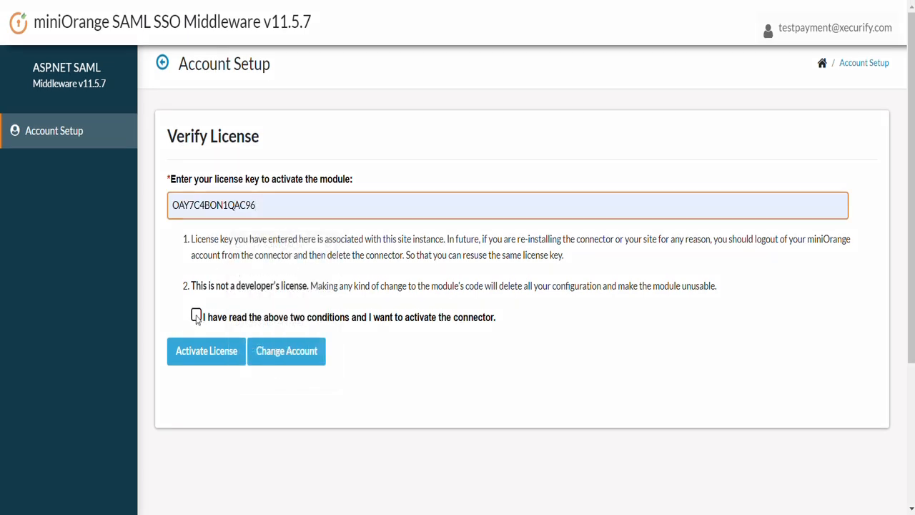
click(196, 315)
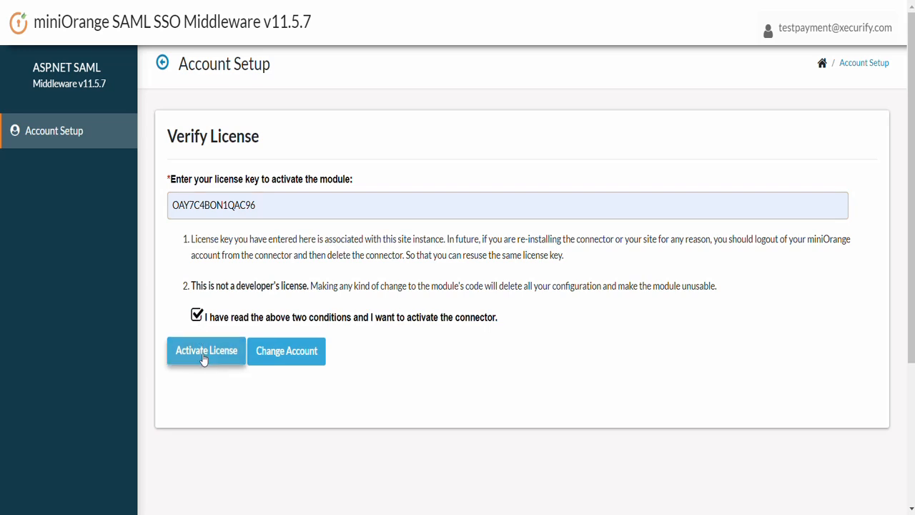
click(206, 350)
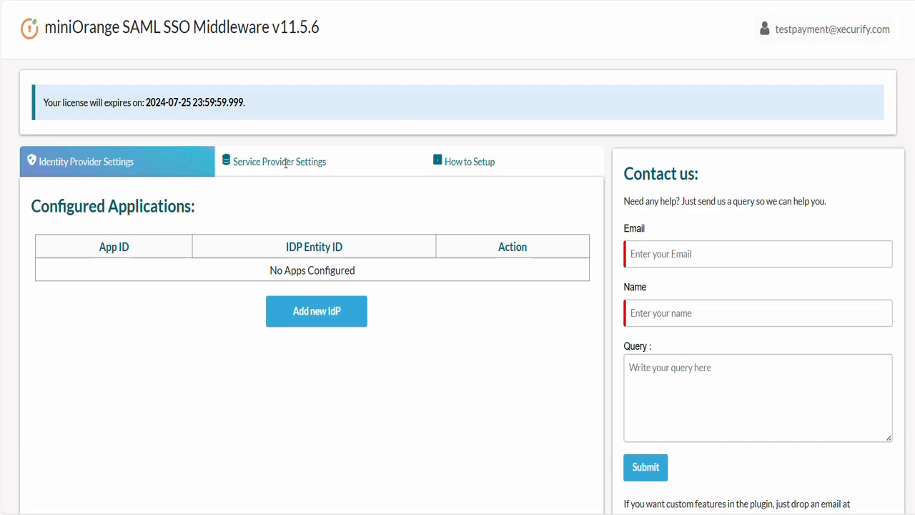
- Show Service Provider Settings and scroll to the SP Attribute table with ACS and logout URLs
click(279, 162)
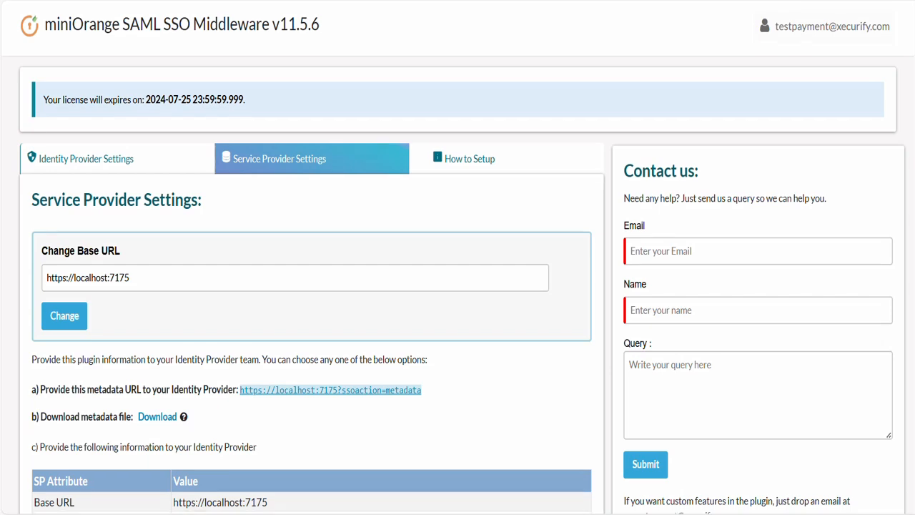
scroll(down, 3)
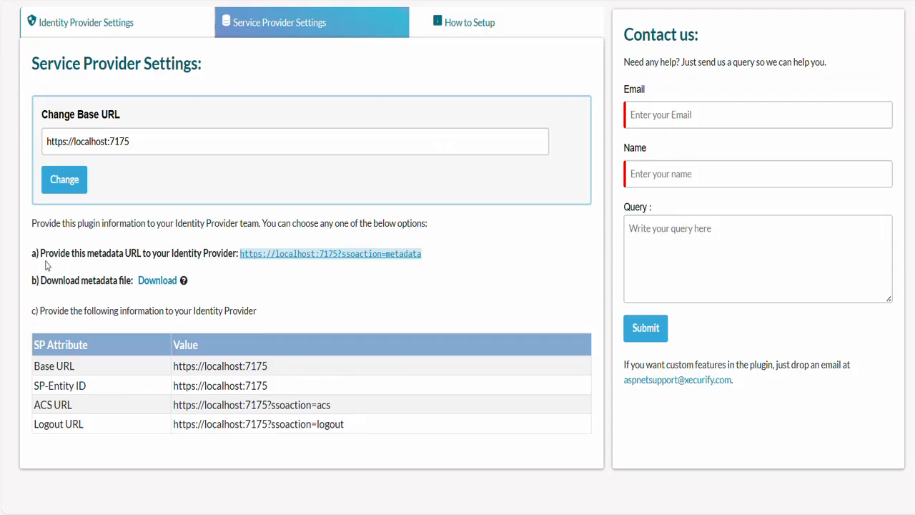
mouse_move(236, 264)
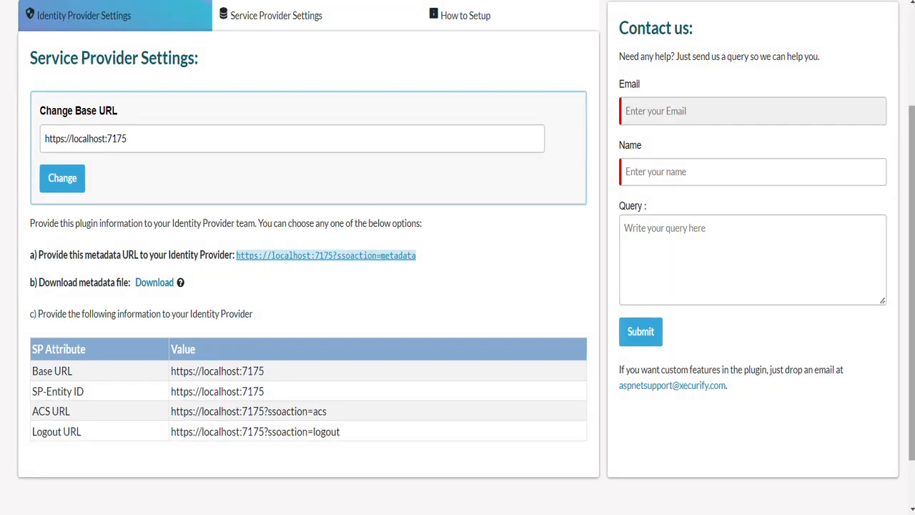
scroll(down, 3)
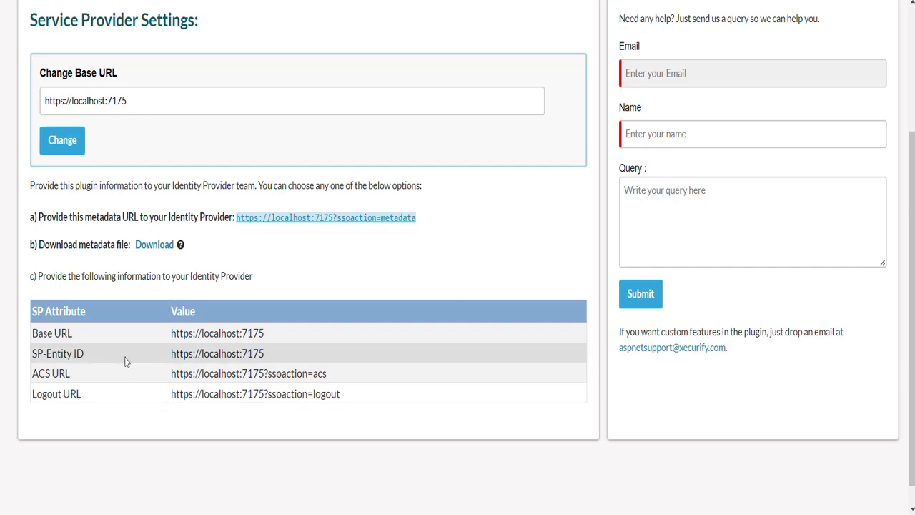
mouse_move(125, 373)
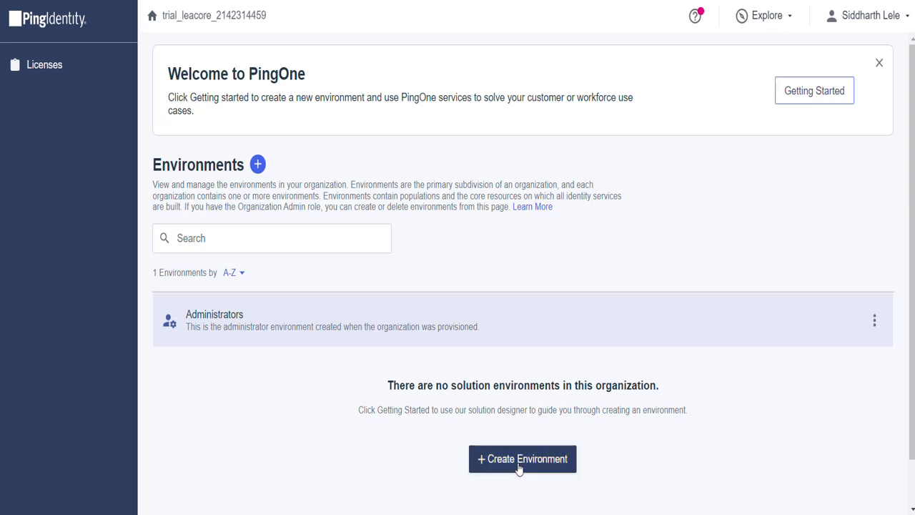
- Create a new environment with the PingOne SSO trial and finish it as DemoApp
click(522, 458)
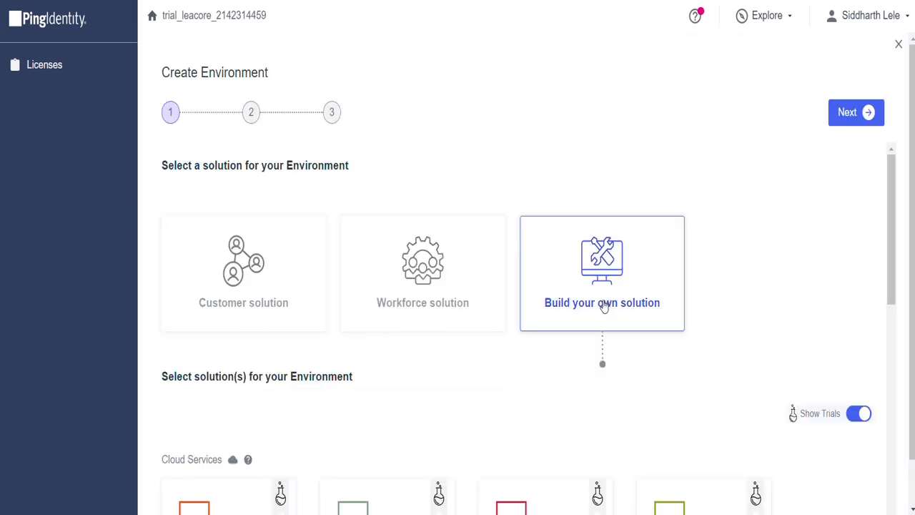
scroll(down, 3)
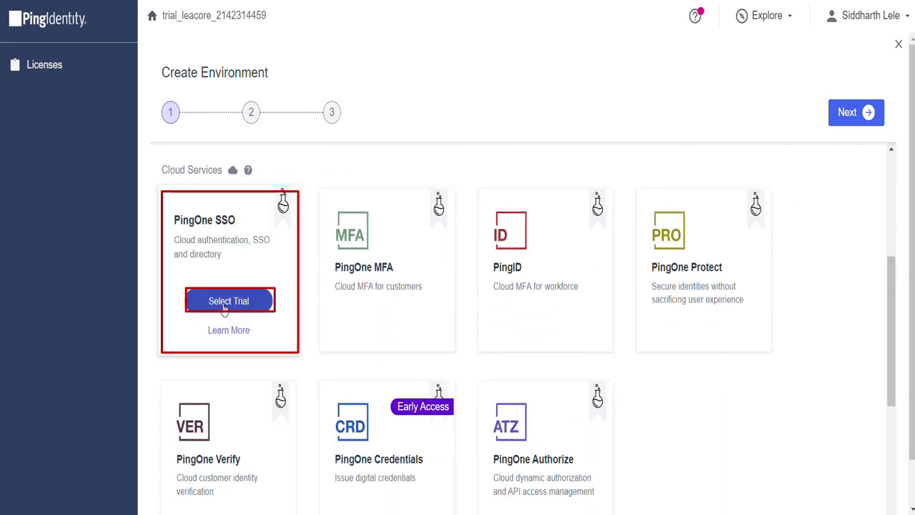
click(228, 301)
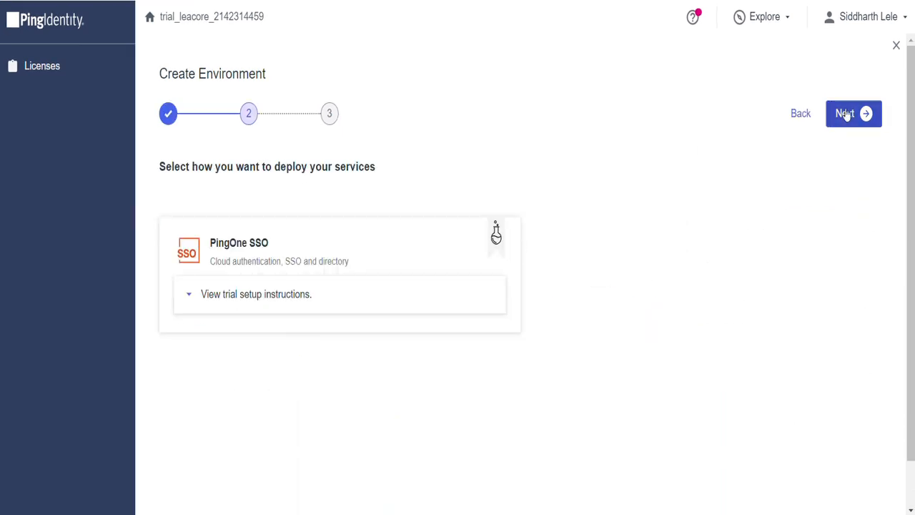
click(853, 113)
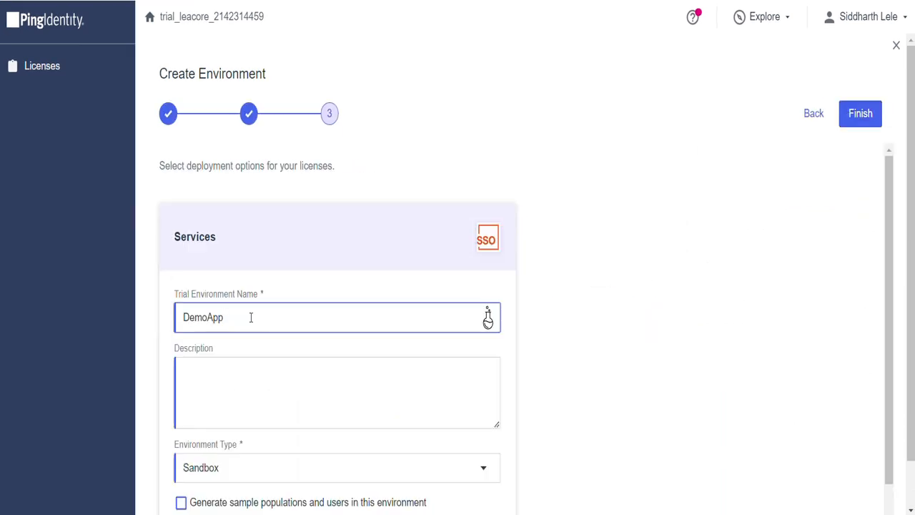
scroll(down, 3)
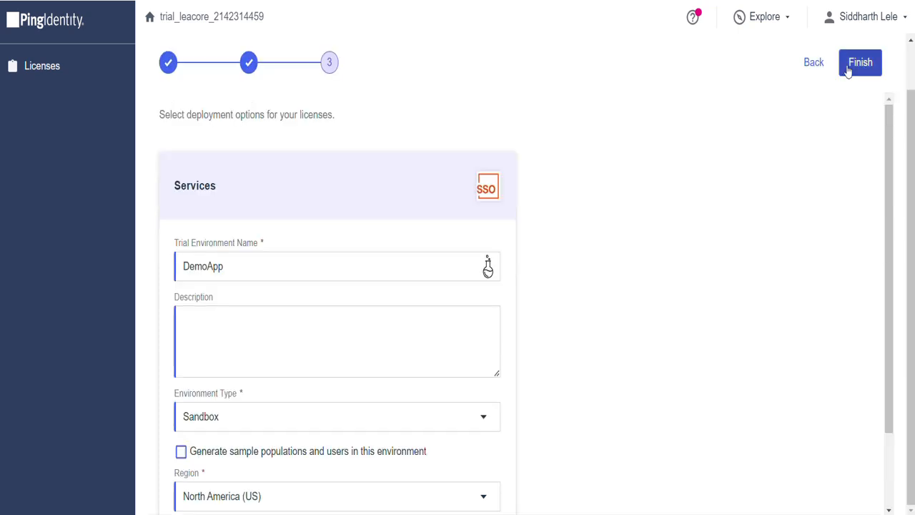
click(860, 62)
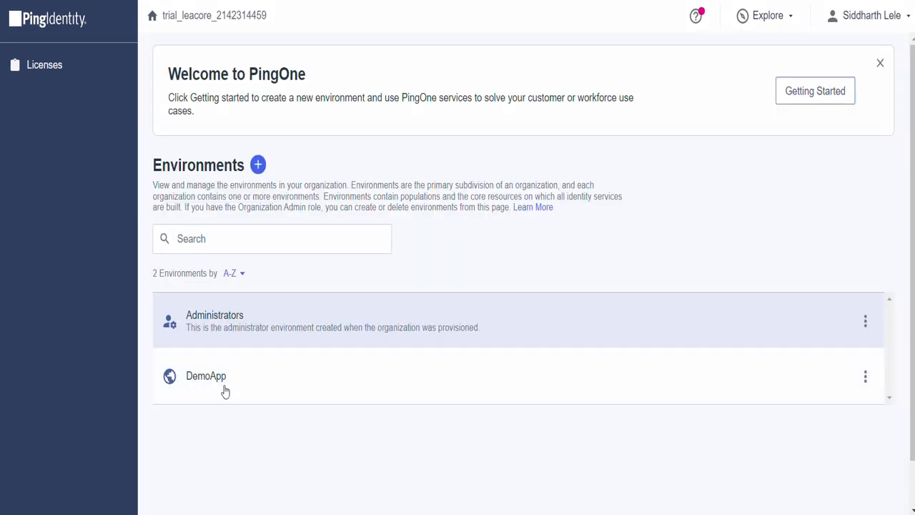
- Enter the DemoApp environment and start adding a new application of type SAML
click(206, 375)
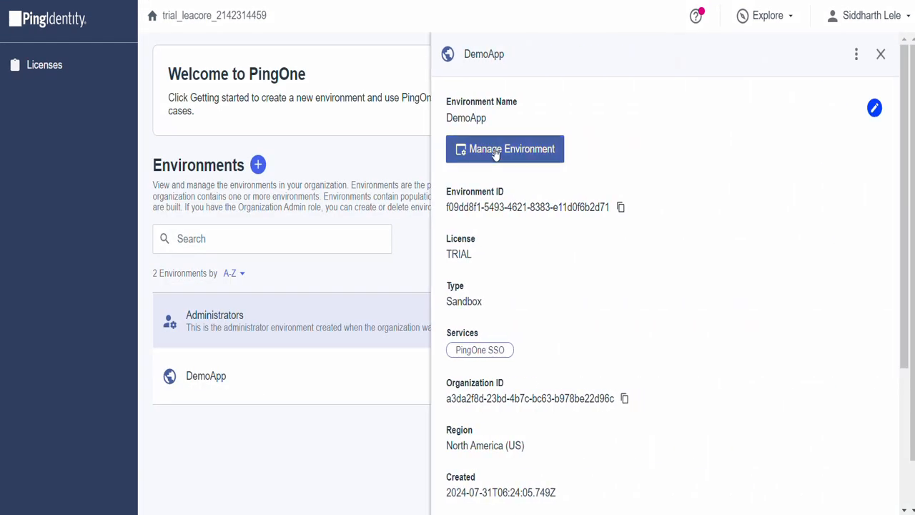
click(504, 148)
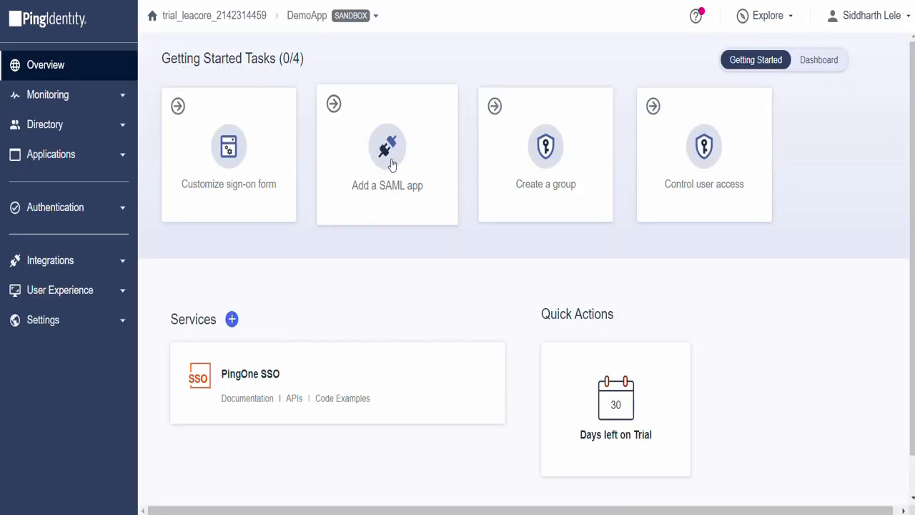
click(386, 158)
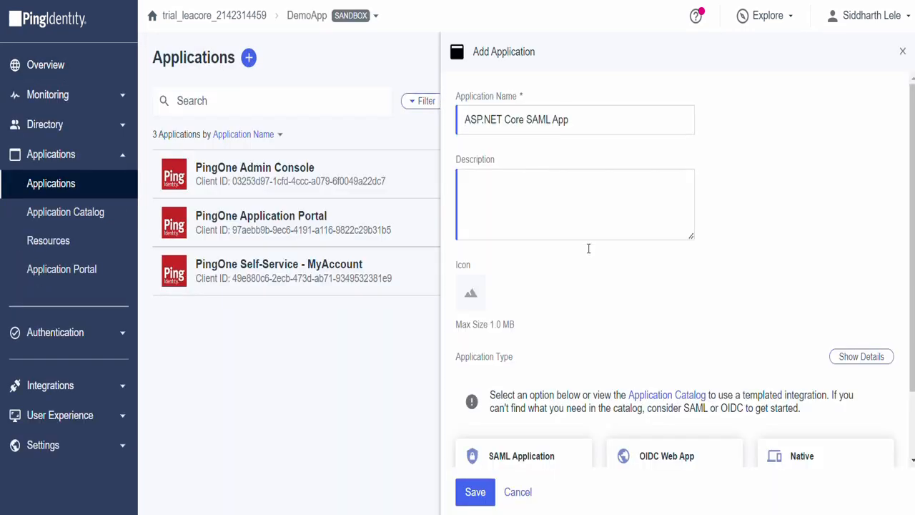
scroll(down, 3)
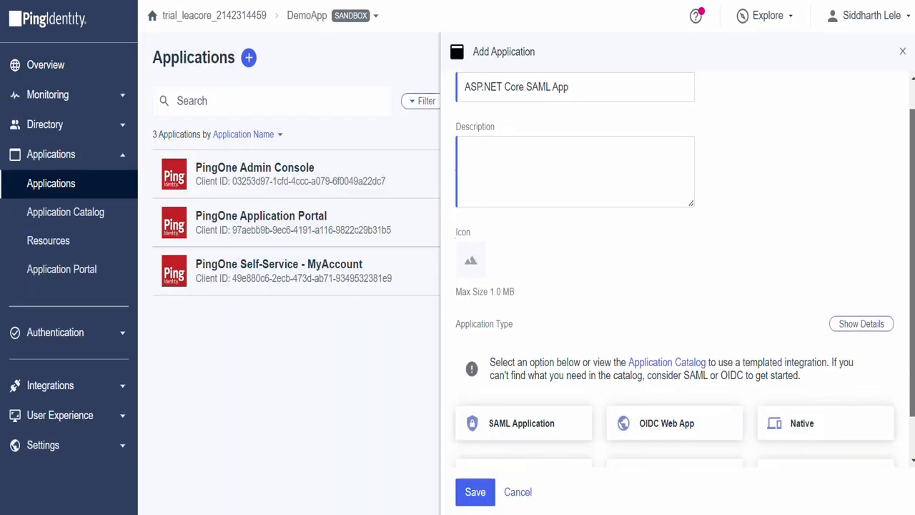
click(523, 423)
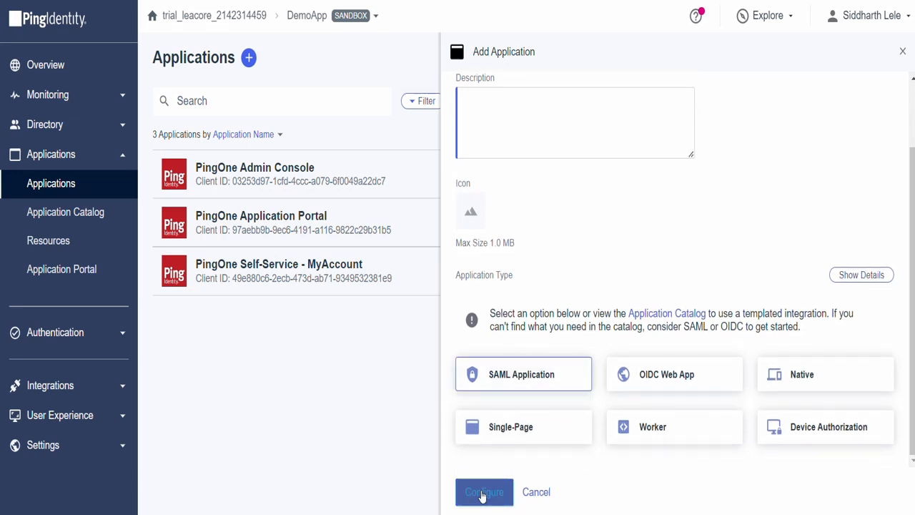
click(484, 491)
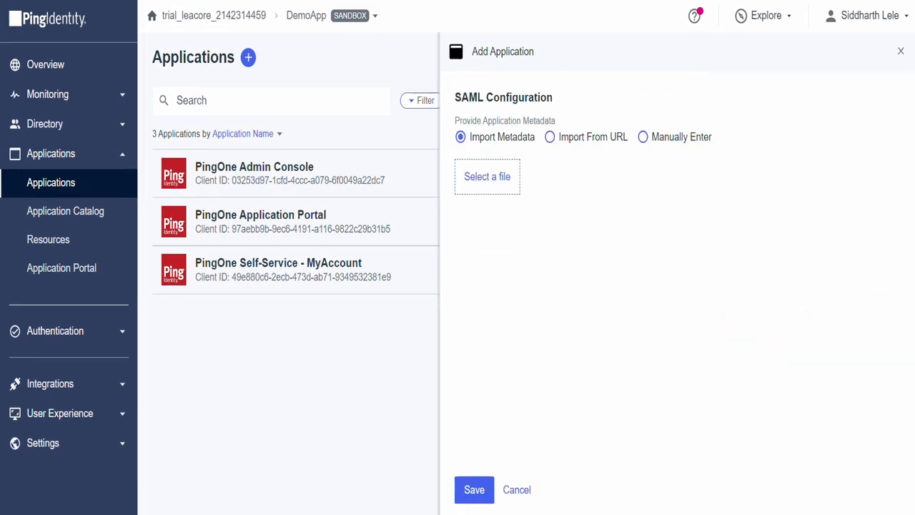
- Supply the app's metadata, save it, and view its SAML connection details
click(642, 137)
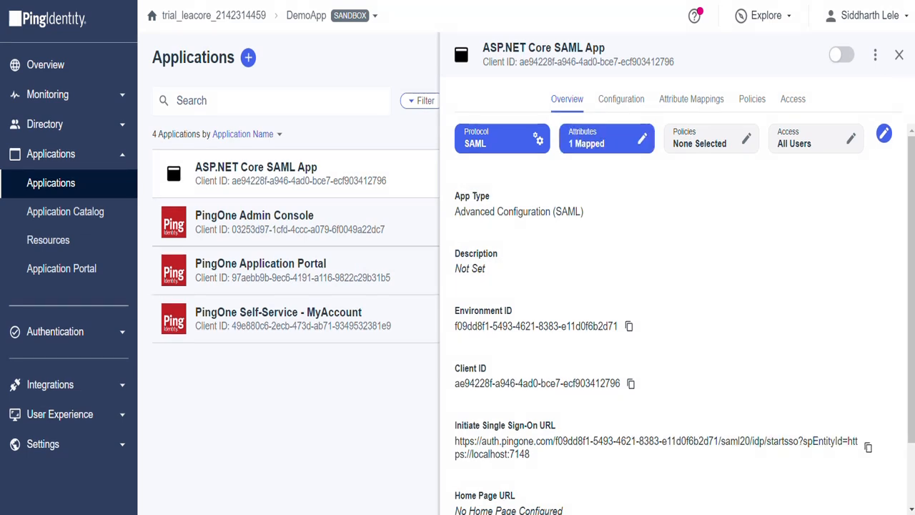
click(620, 99)
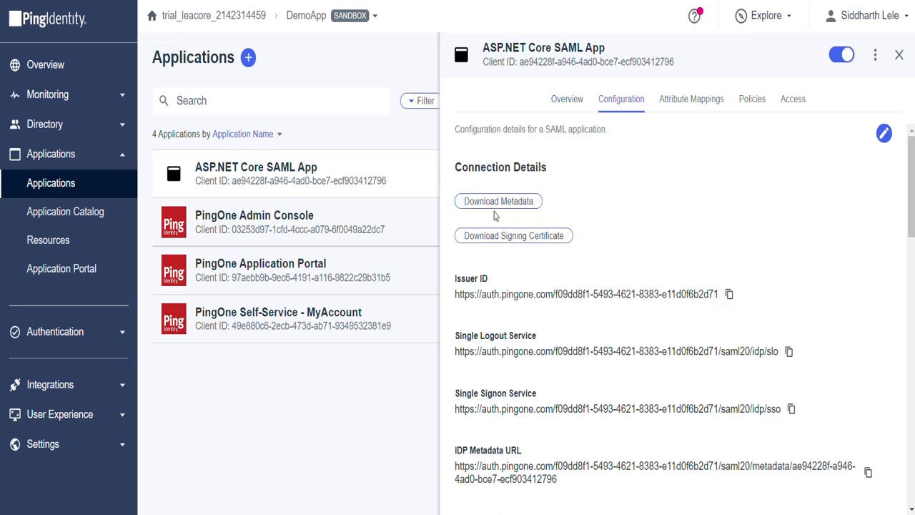
- Download the IdP metadata file, then add and save a new user under Directory > Users
click(898, 55)
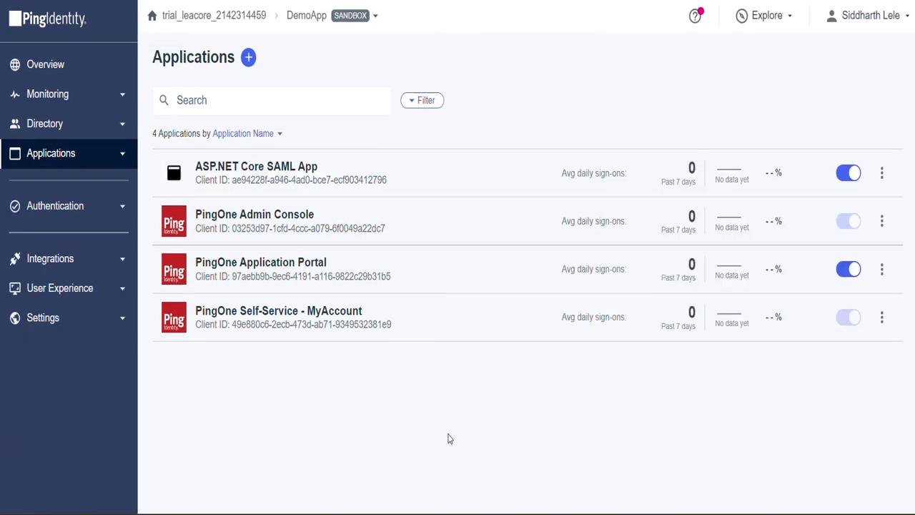
mouse_move(209, 275)
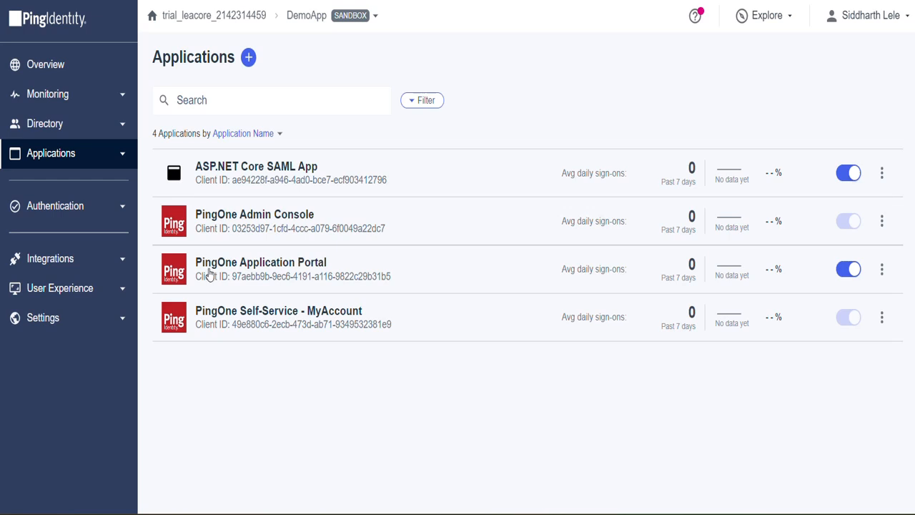
click(44, 123)
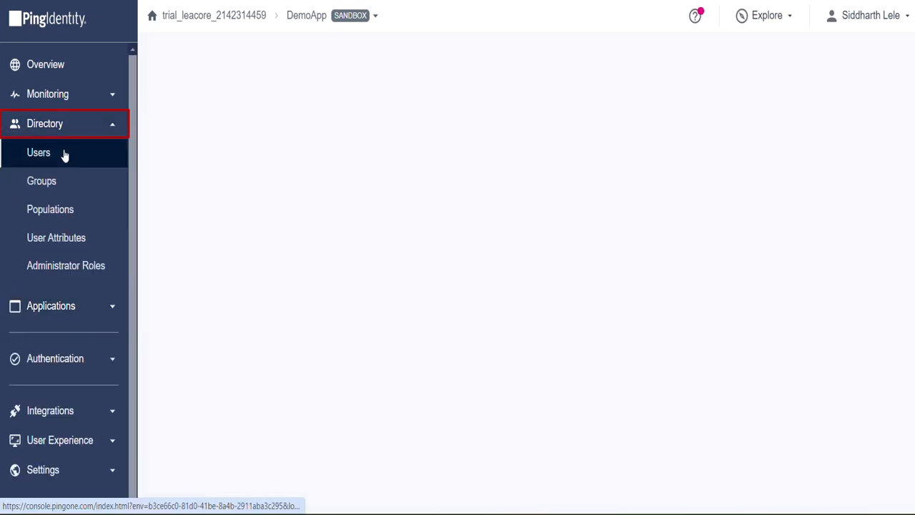
click(39, 152)
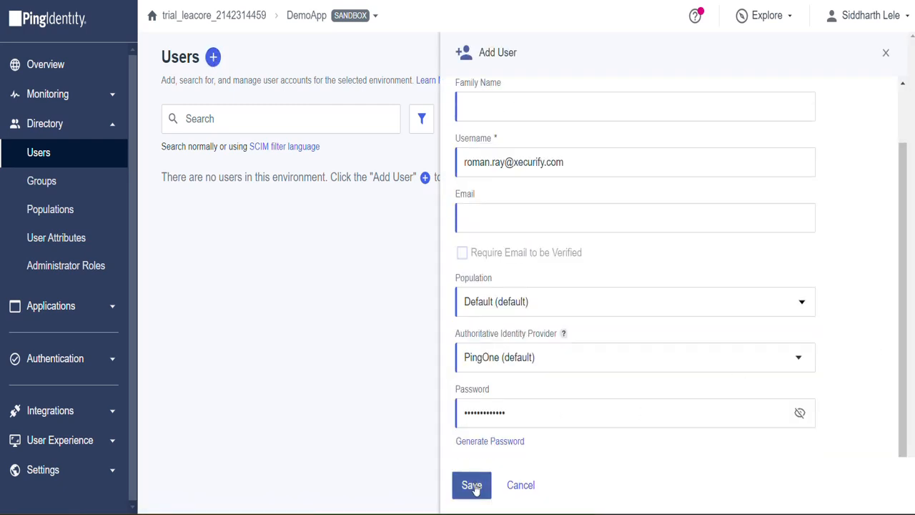
click(471, 484)
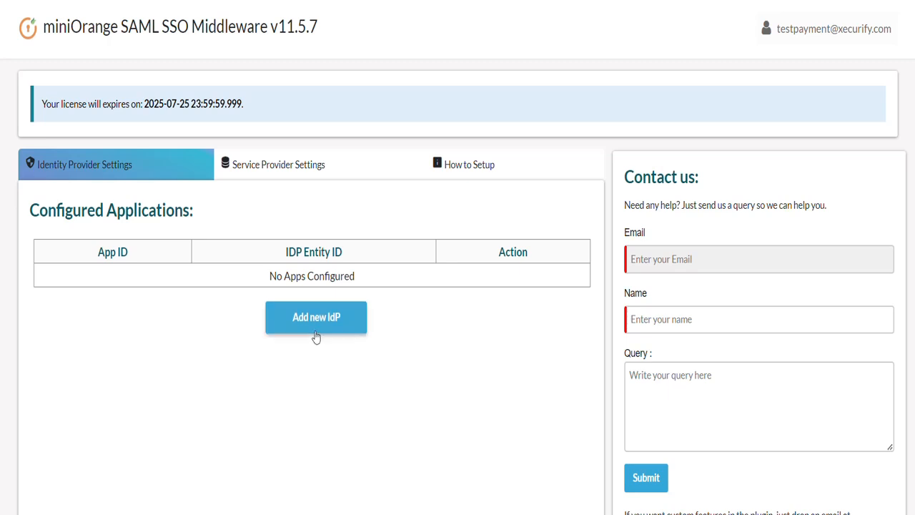
- Add a PingFederate identity provider by uploading the downloaded saml2-metadata XML file
click(316, 317)
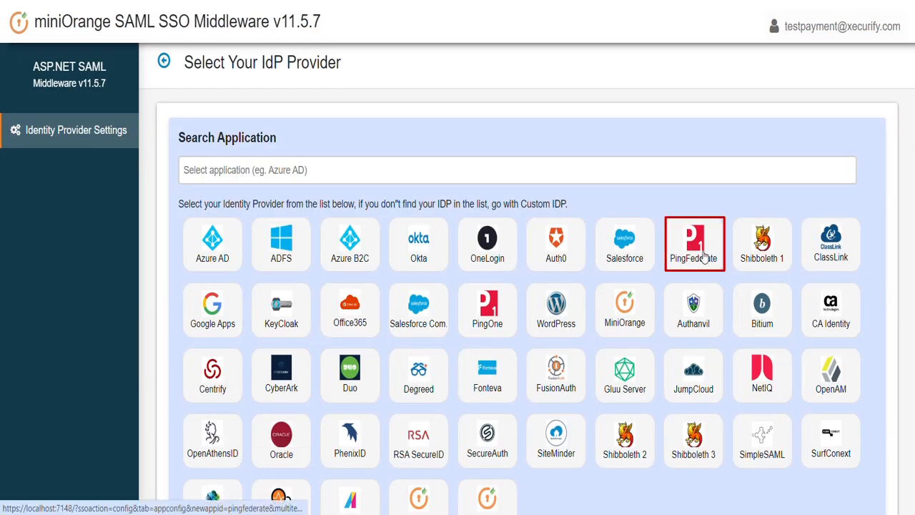
click(693, 244)
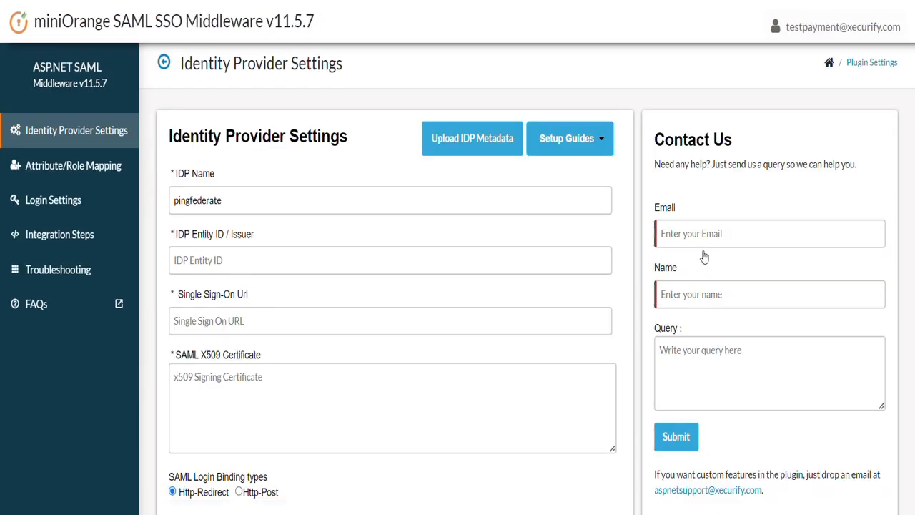
click(472, 138)
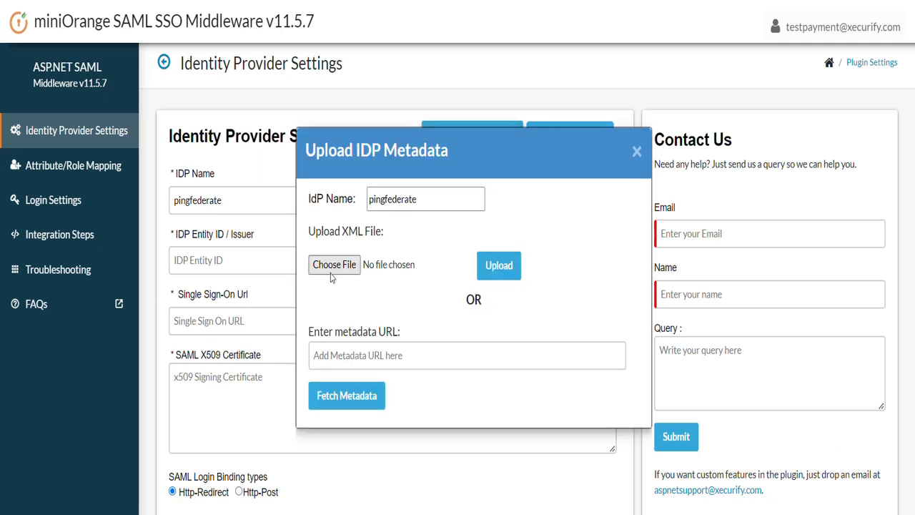
mouse_move(417, 300)
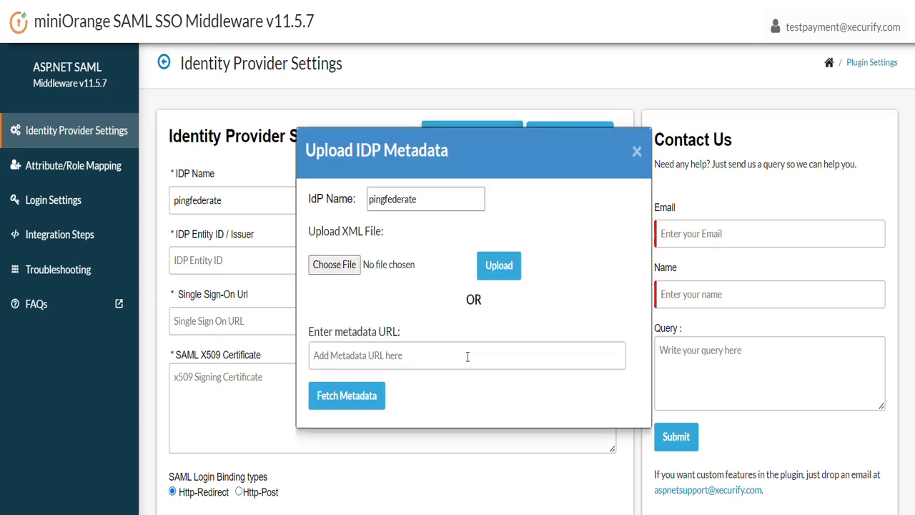
click(347, 395)
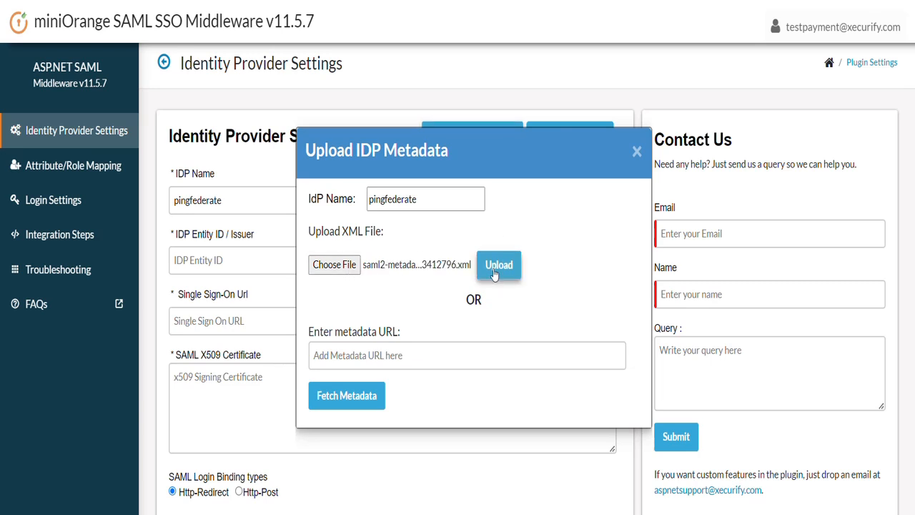
click(499, 264)
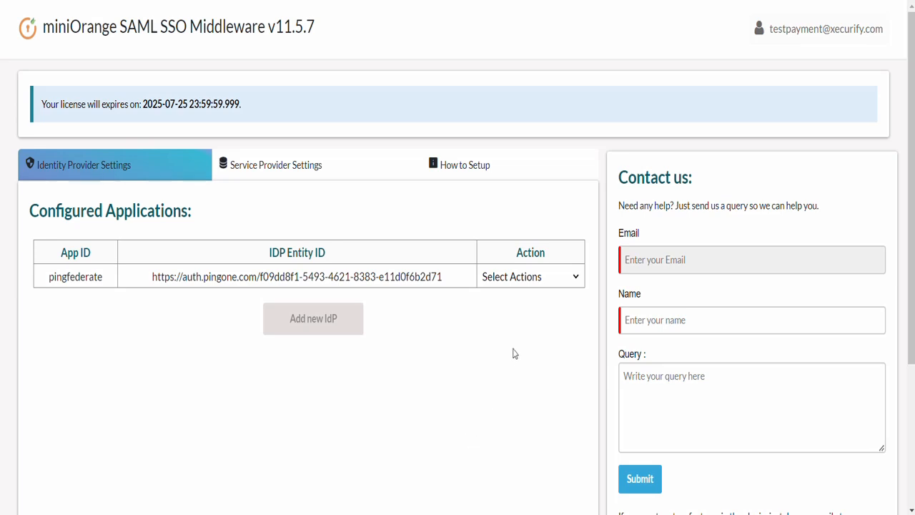
- Run Test Configuration for pingfederate, sign in on the Ping window and close the successful result
click(529, 276)
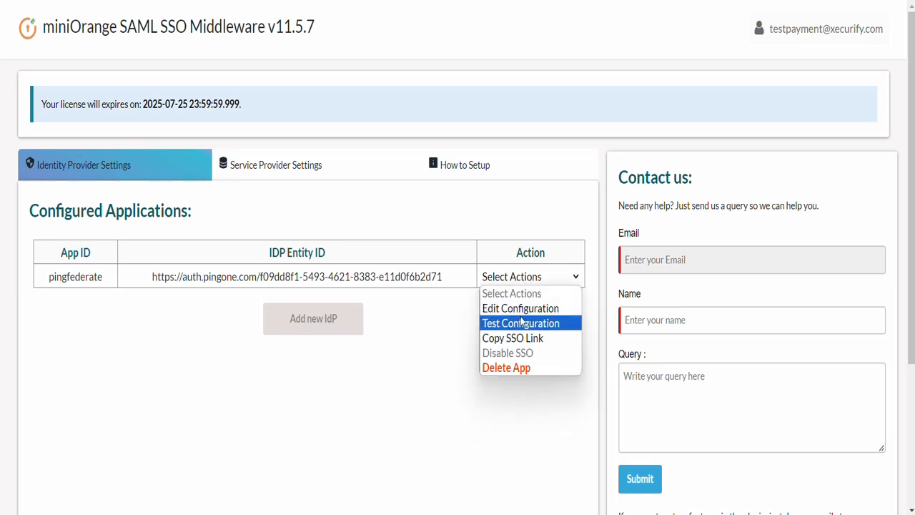
click(521, 323)
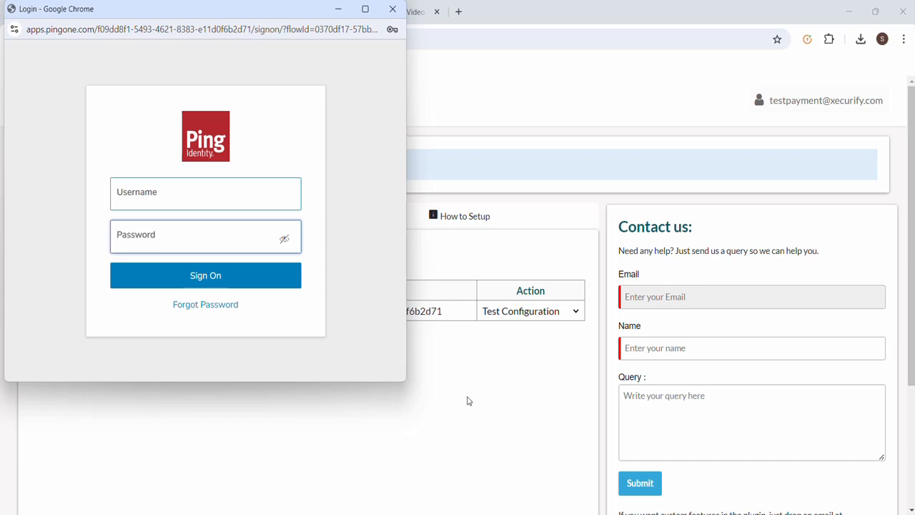
click(364, 10)
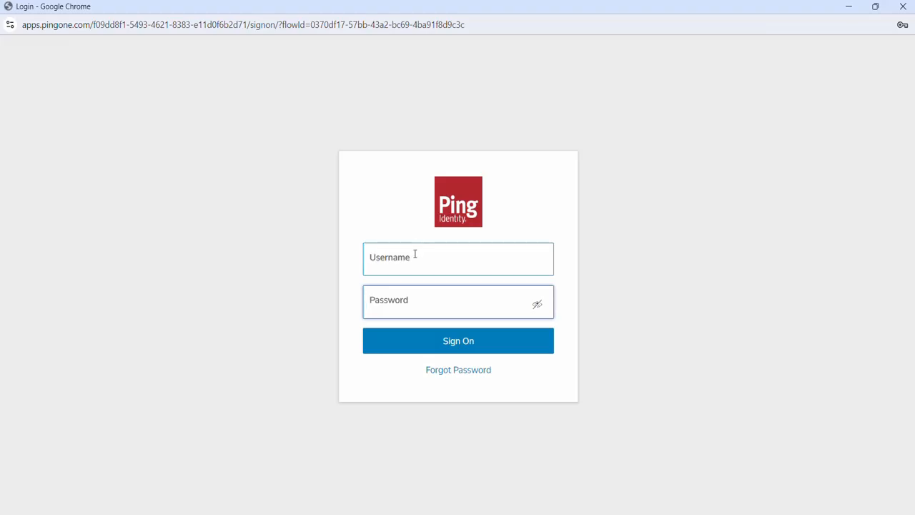
click(458, 340)
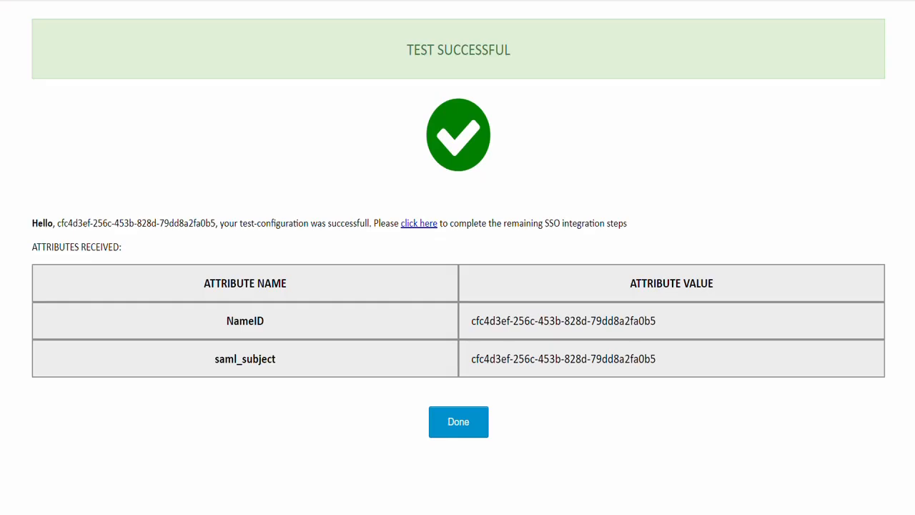
mouse_move(638, 436)
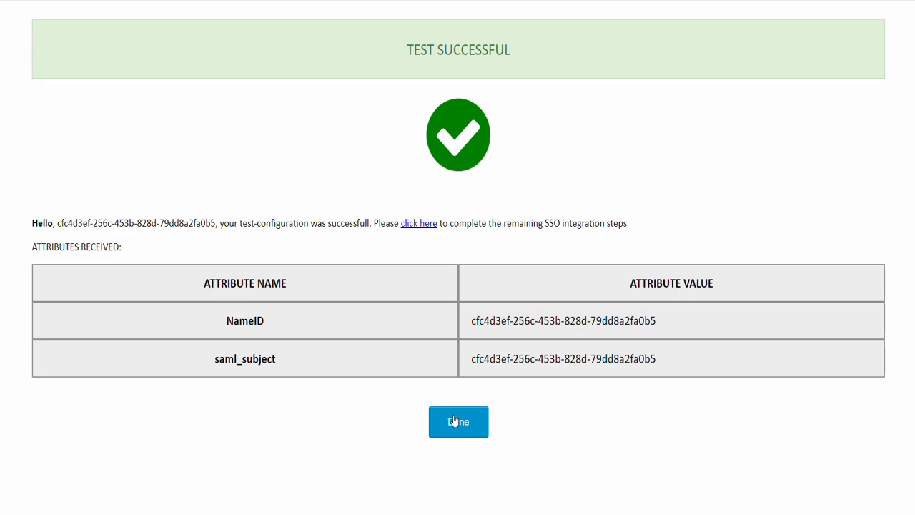
click(458, 421)
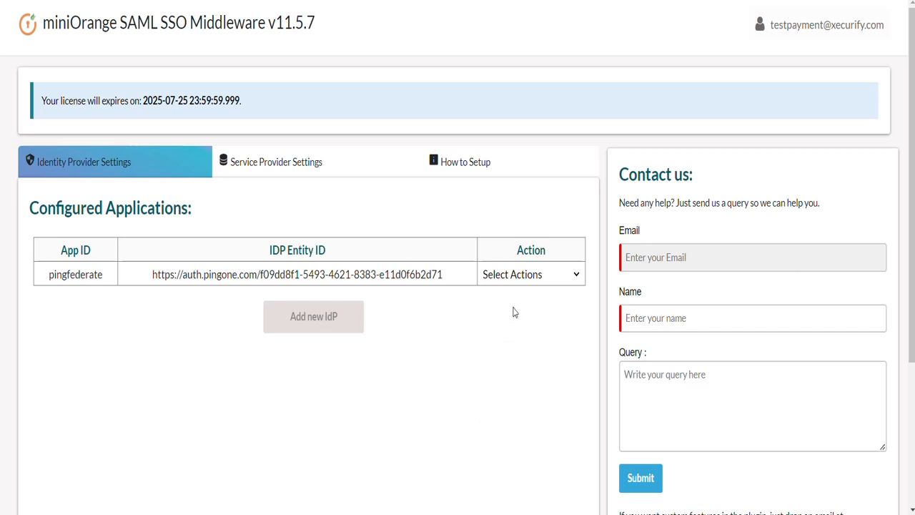
- Map Username and Email to NameID in Attribute Mapping, then go to Integration Steps
click(530, 274)
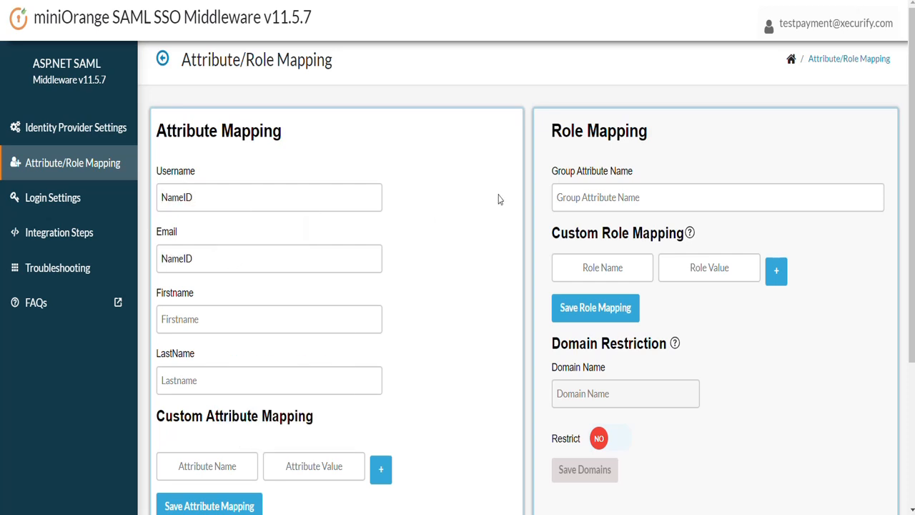
scroll(down, 3)
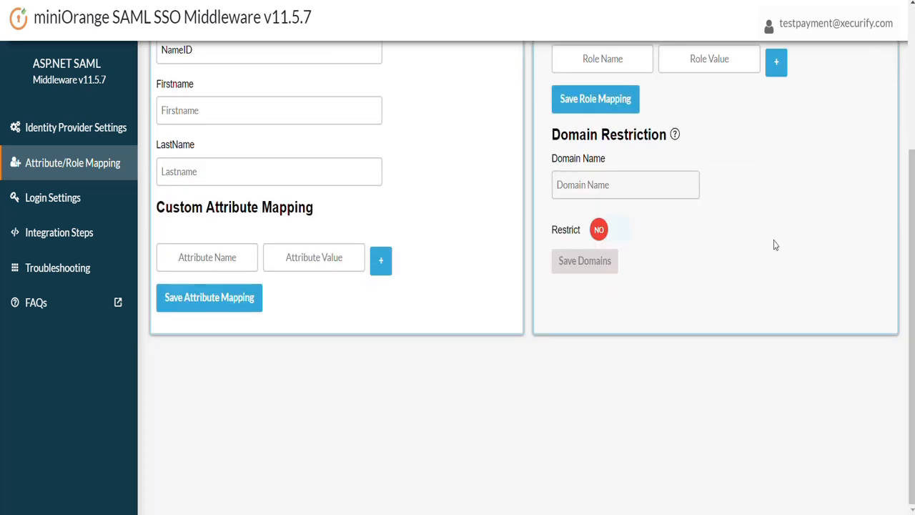
click(59, 232)
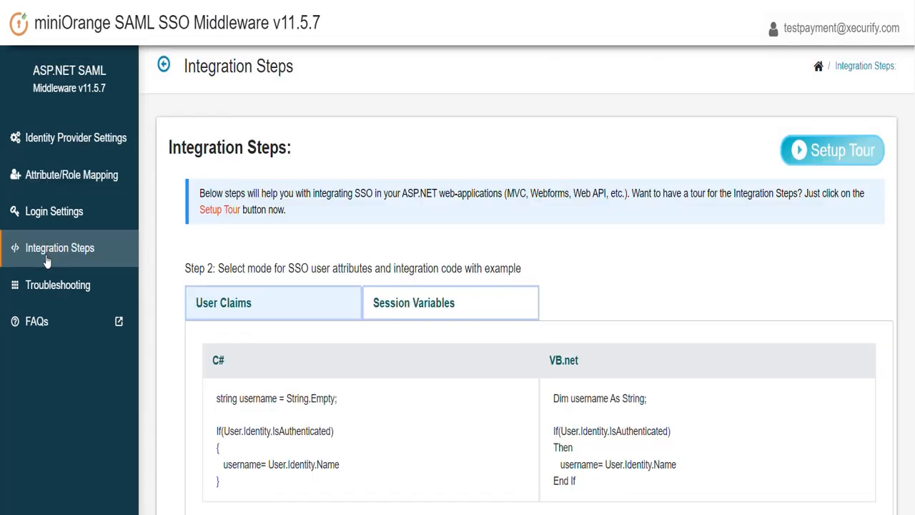
mouse_move(665, 279)
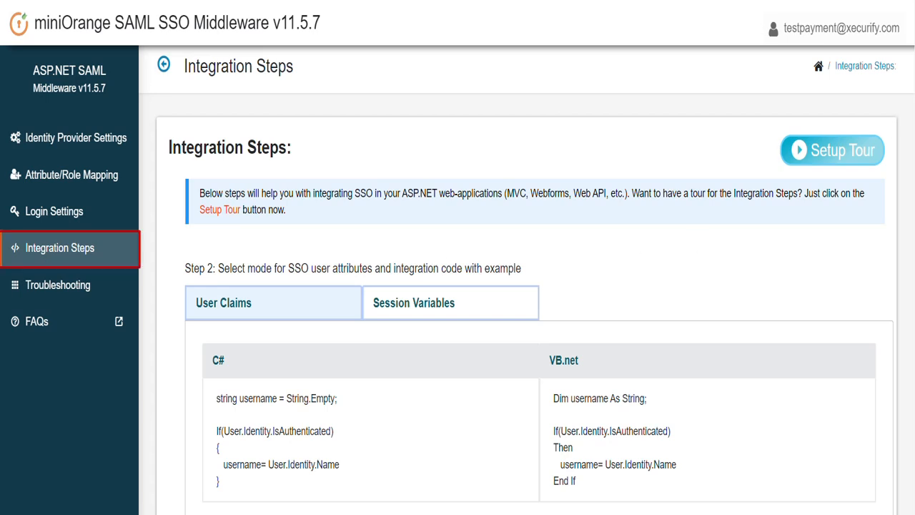
- Scroll the Integration Steps guide to reveal the collapsible C# Example section
scroll(down, 3)
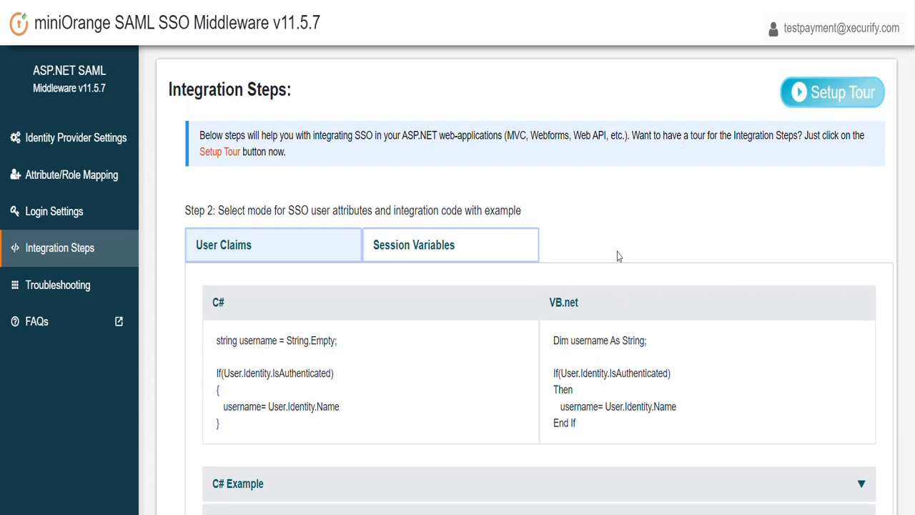
mouse_move(636, 229)
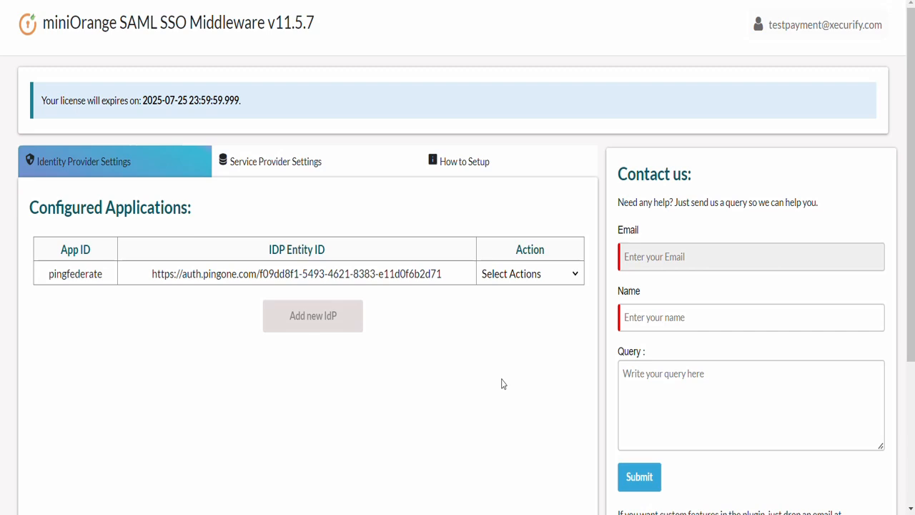
- Switch to the ASP.NET_SAML_Core_Application tab at localhost:7175 showing the Welcome page
click(528, 273)
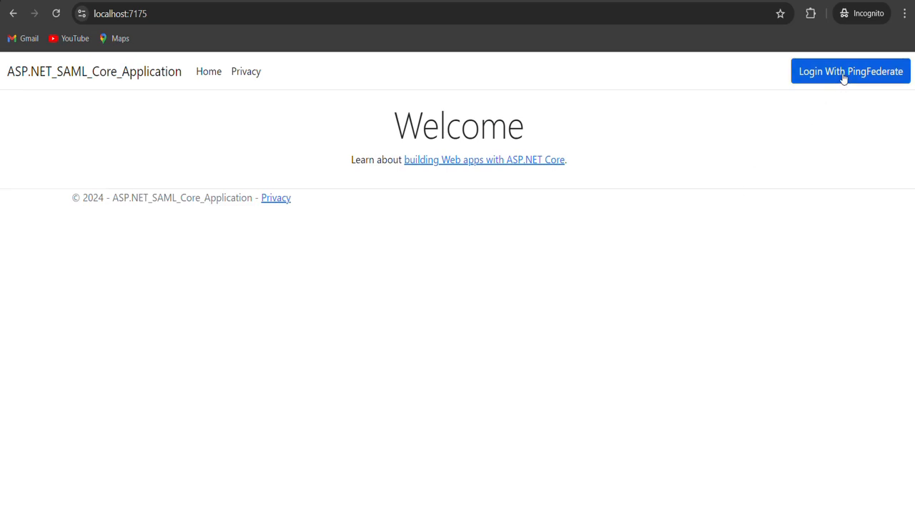
- Log in with PingFederate via PingOne so the Welcome page greets the user by email
click(849, 70)
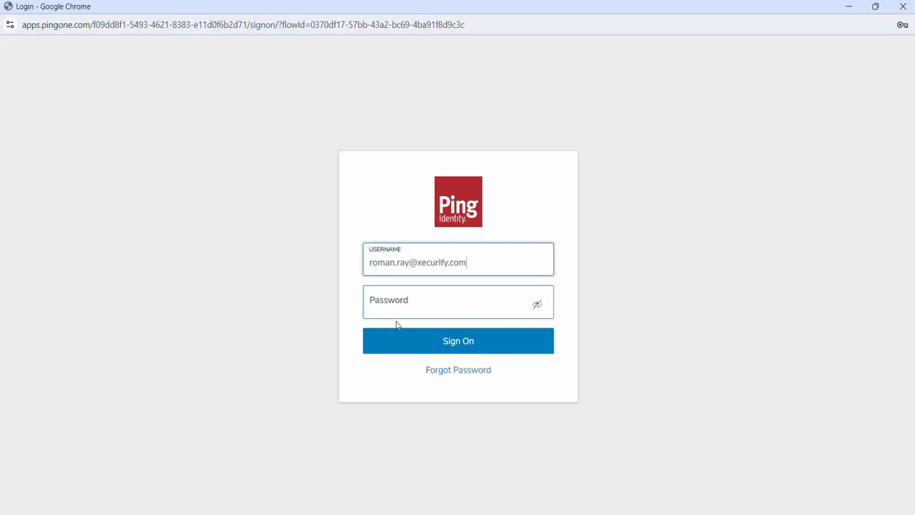
click(458, 340)
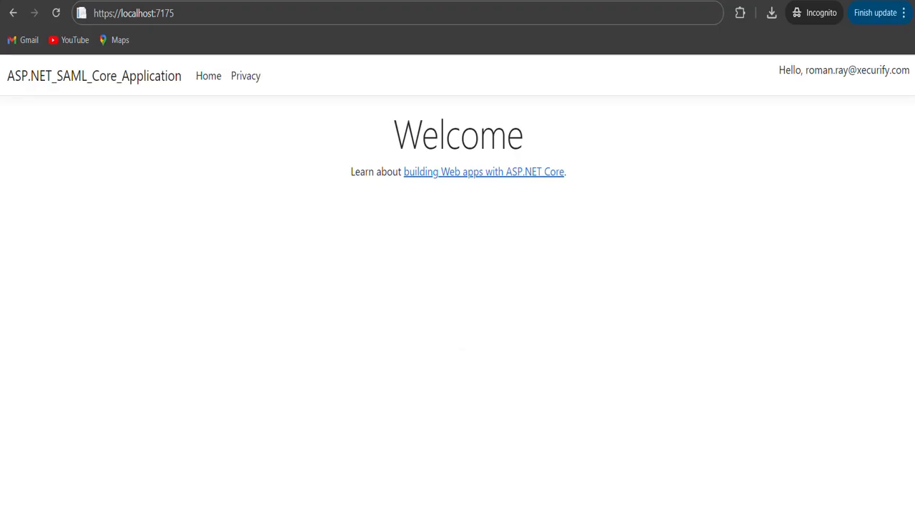